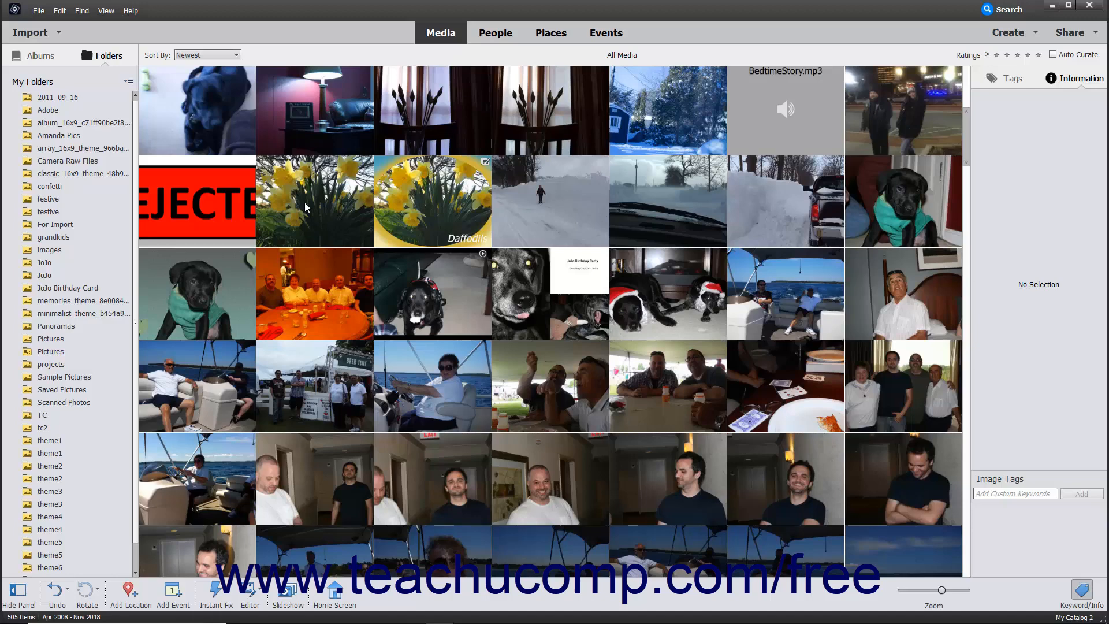
- Compare Information panel details for the Daffodils JPEG and the black dog IMG_2777.CR2
{"action": "left_click", "coordinate": [315, 202]}
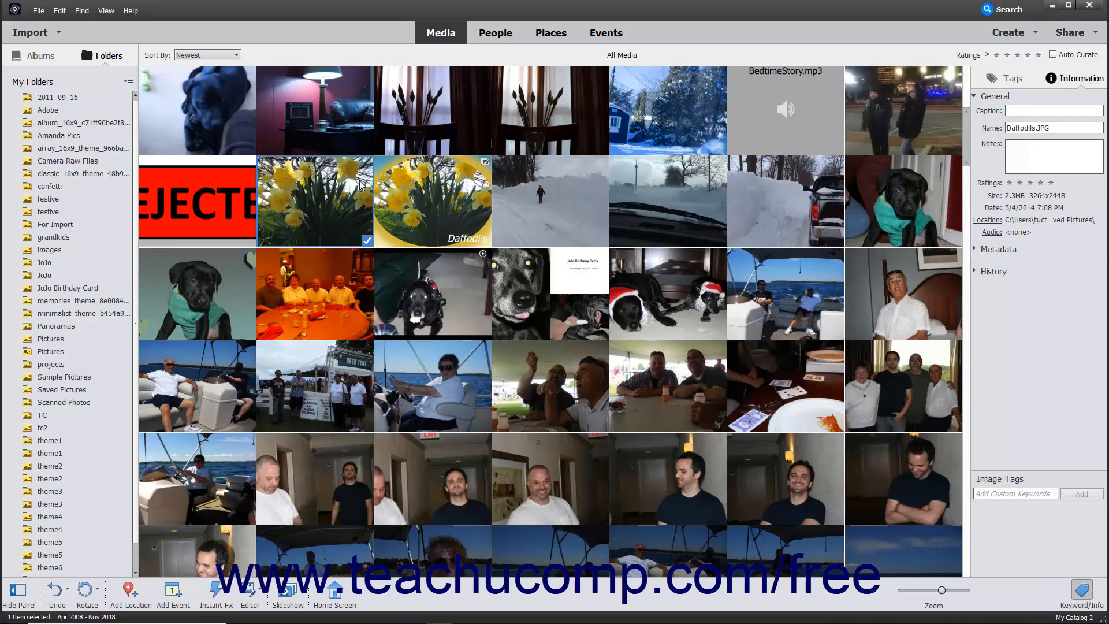
{"action": "left_click", "coordinate": [197, 111]}
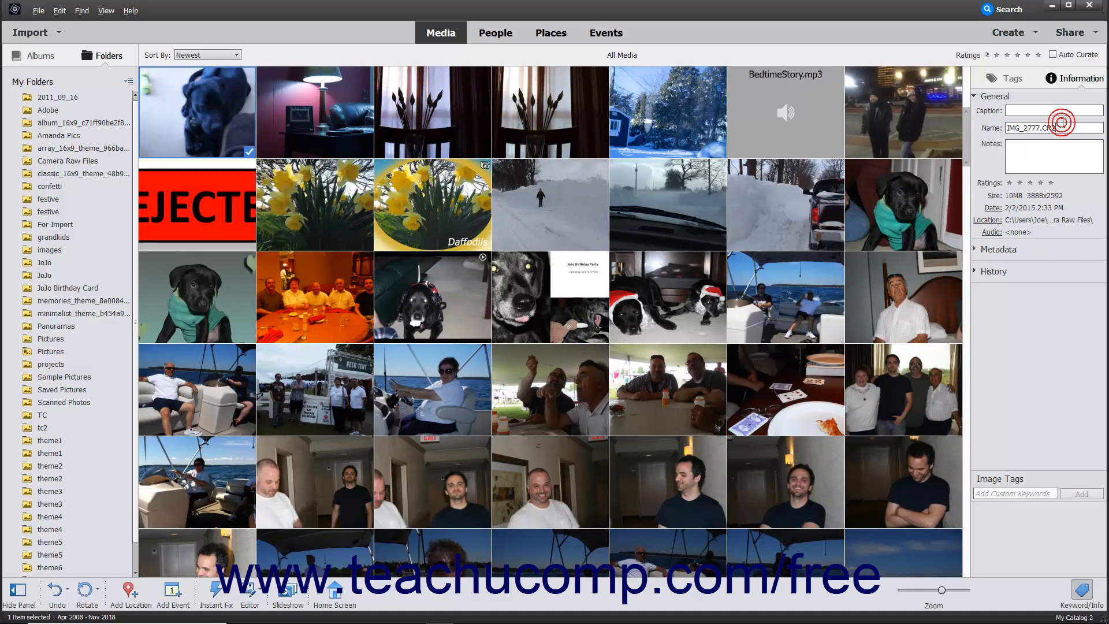
{"action": "left_click", "coordinate": [1053, 127]}
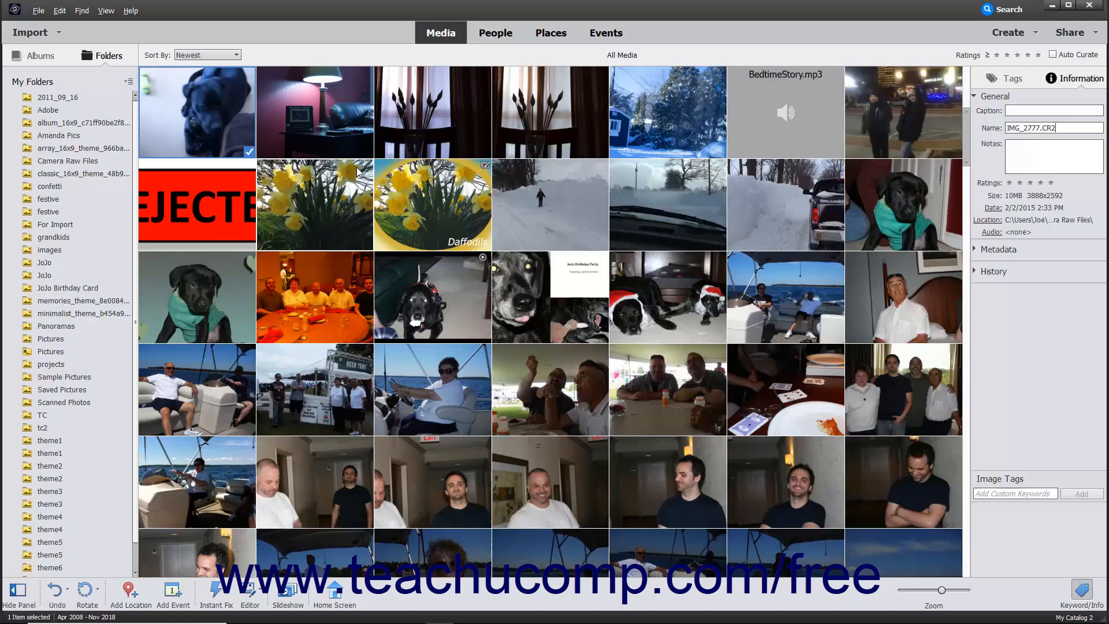
{"action": "left_click", "coordinate": [314, 205]}
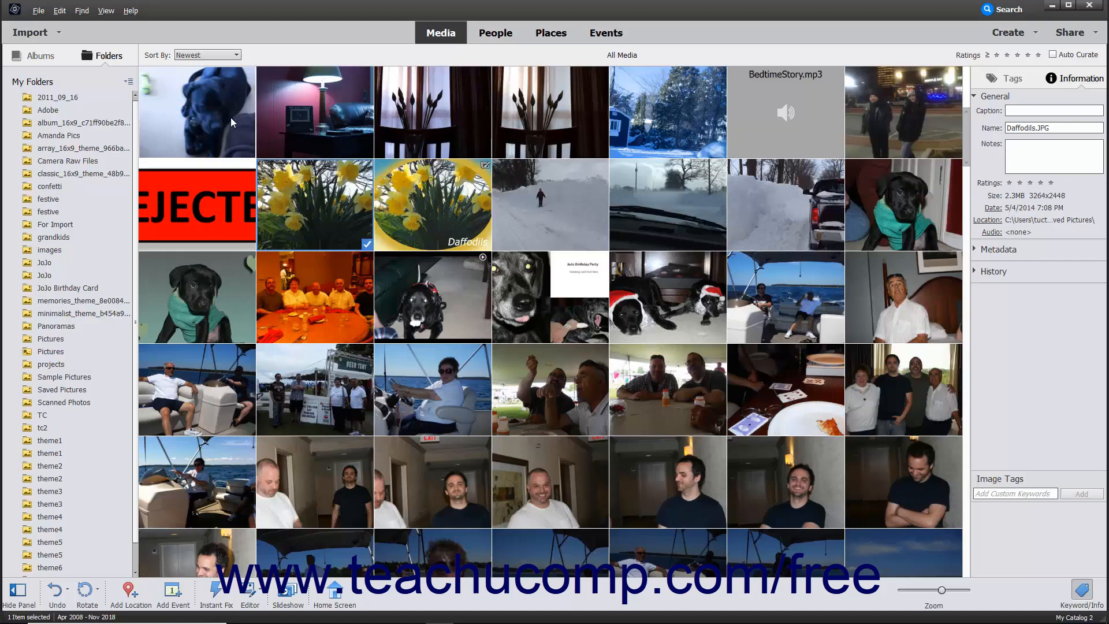
{"action": "left_click", "coordinate": [196, 111]}
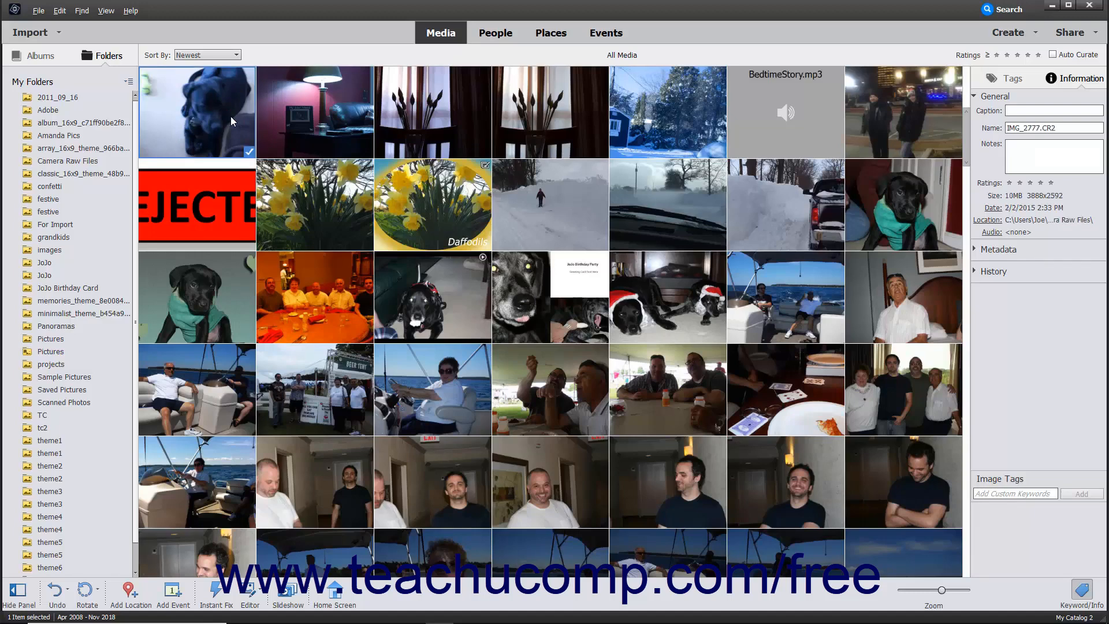